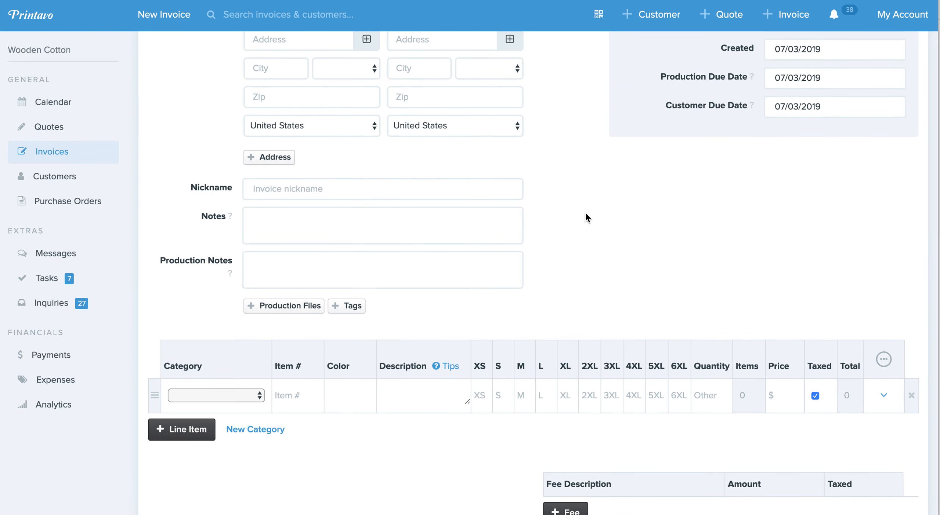
# Step: Activate the invoice Notes rich-text editor, leaving it empty with formatting buttons available
pyautogui.click(381, 225)
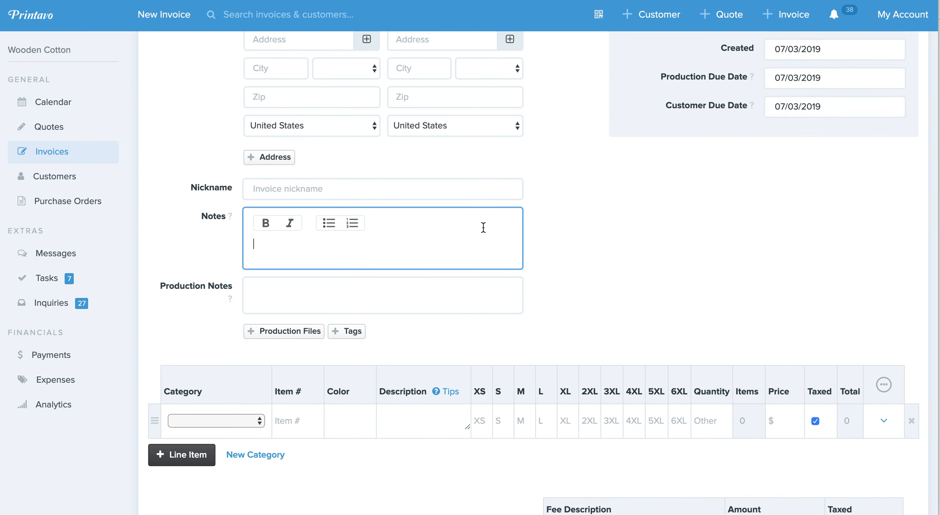
pyautogui.click(381, 294)
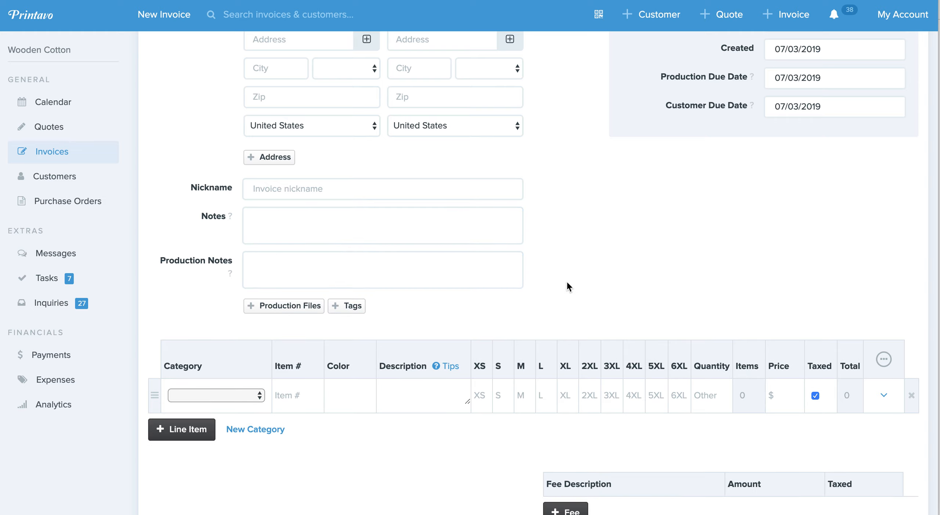
pyautogui.moveTo(489, 244)
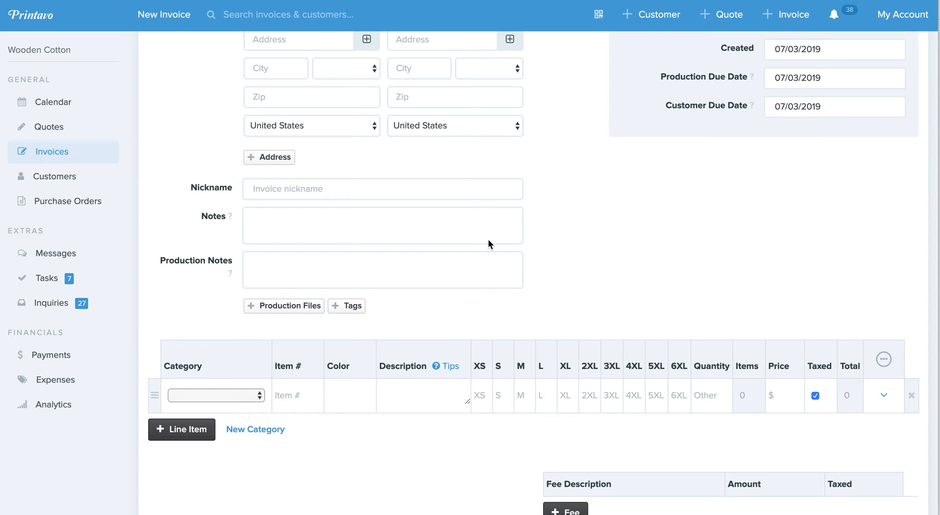
pyautogui.moveTo(542, 242)
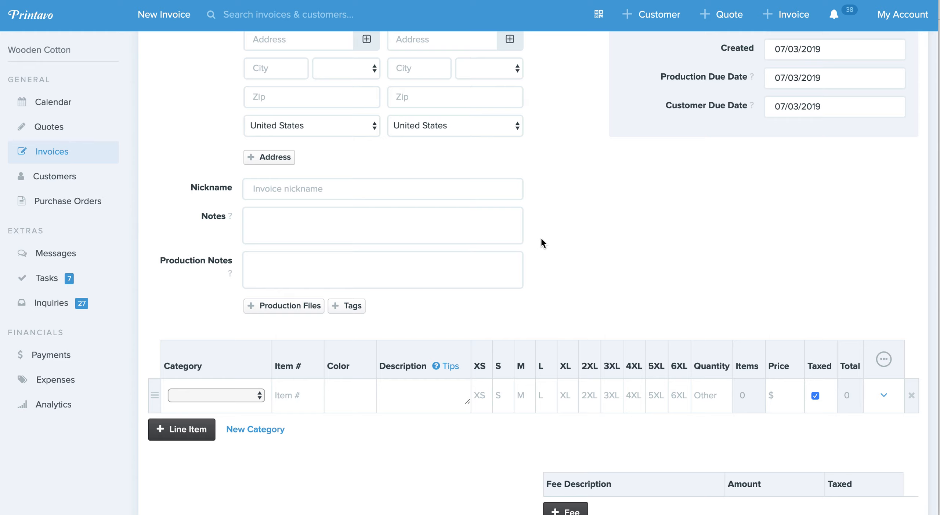
pyautogui.click(382, 225)
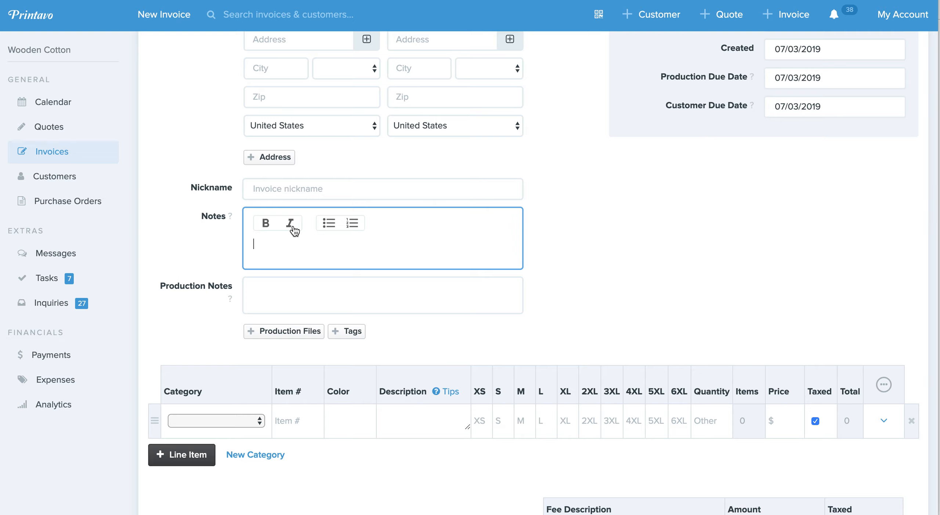
pyautogui.moveTo(265, 224)
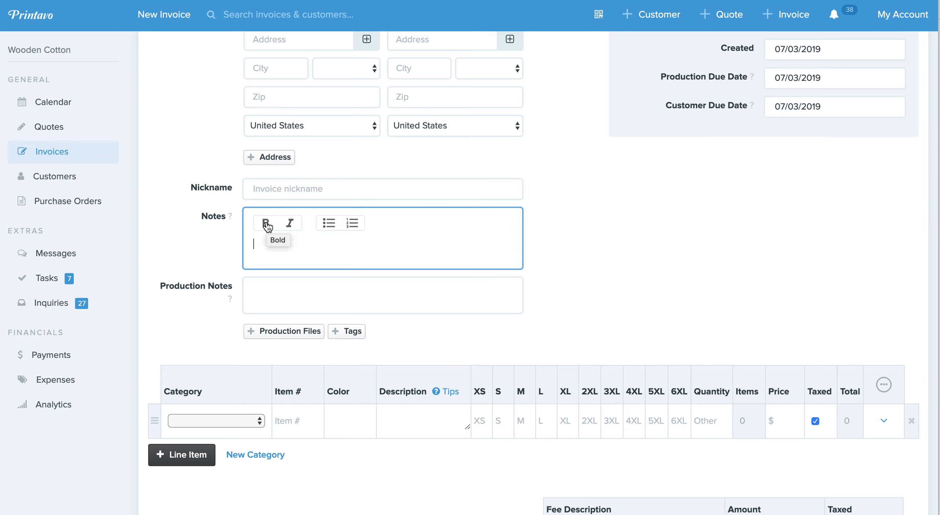
pyautogui.moveTo(340, 232)
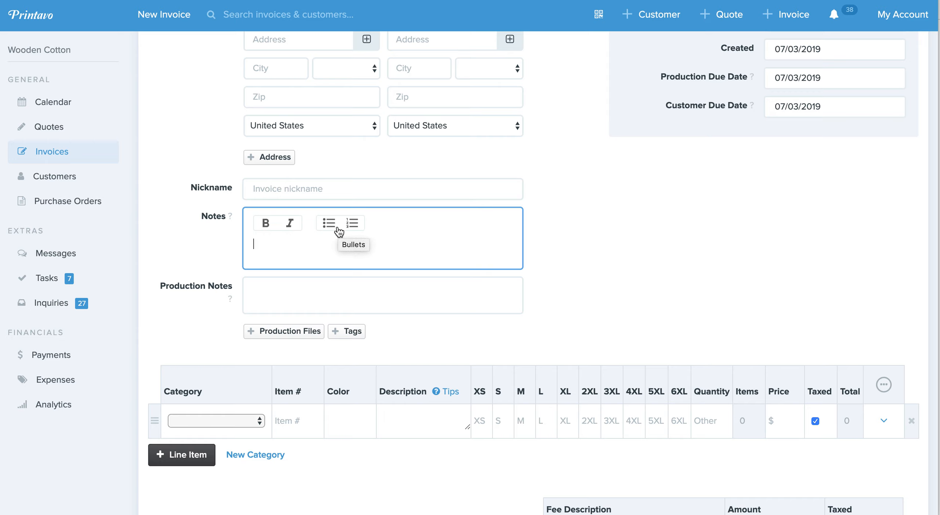
pyautogui.moveTo(353, 223)
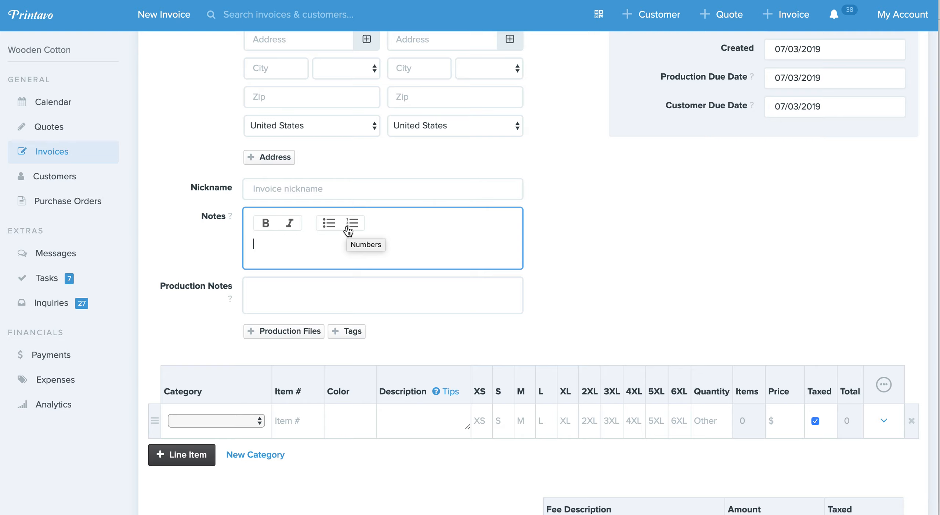
pyautogui.moveTo(327, 251)
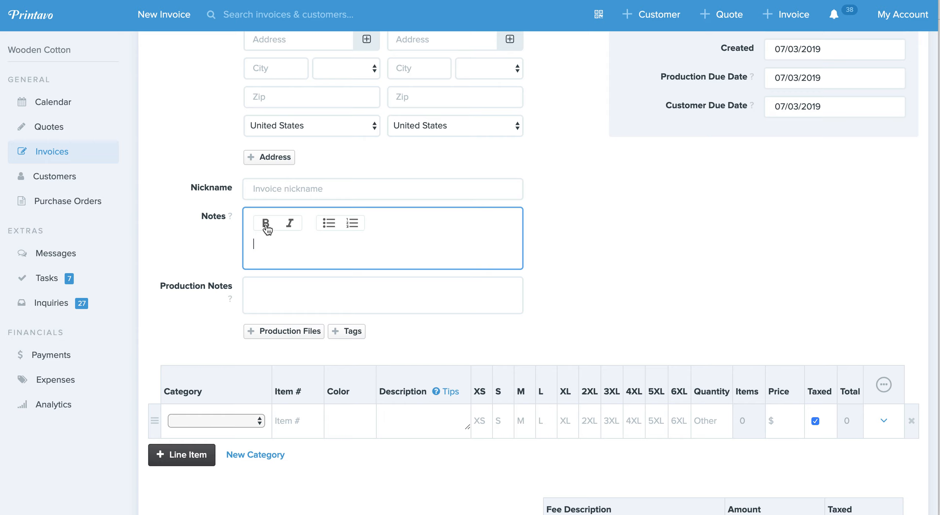
pyautogui.moveTo(265, 223)
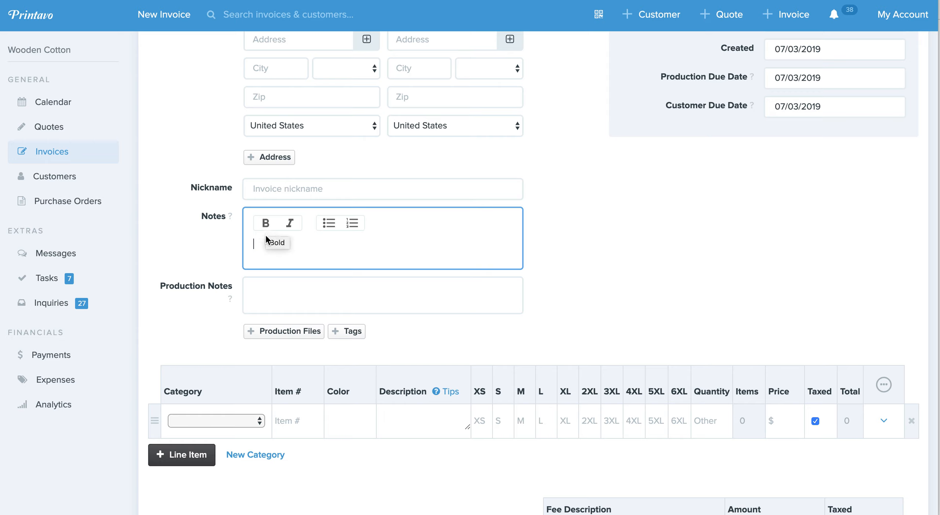
pyautogui.moveTo(262, 245)
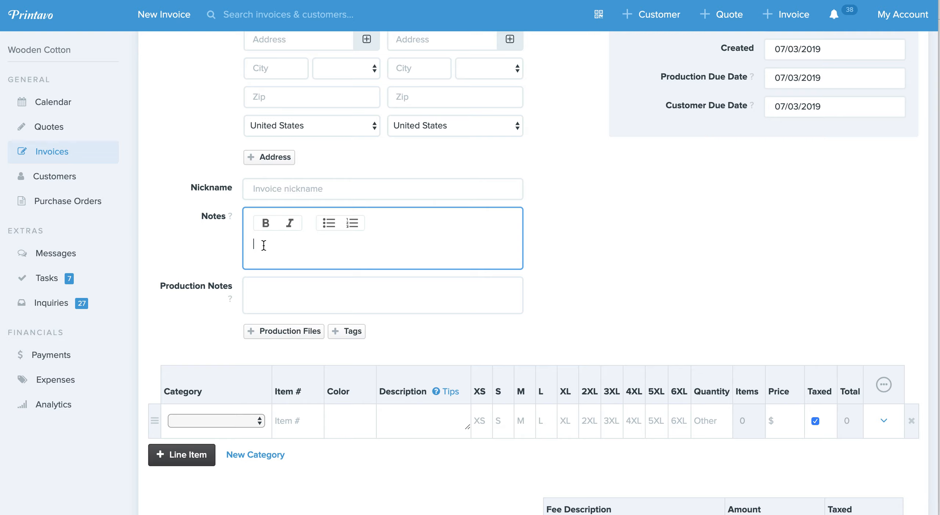
# Step: Write 'Need Artwork Approval By: June 12' in the notes and make it bold
pyautogui.write('Need Artwork Appro')
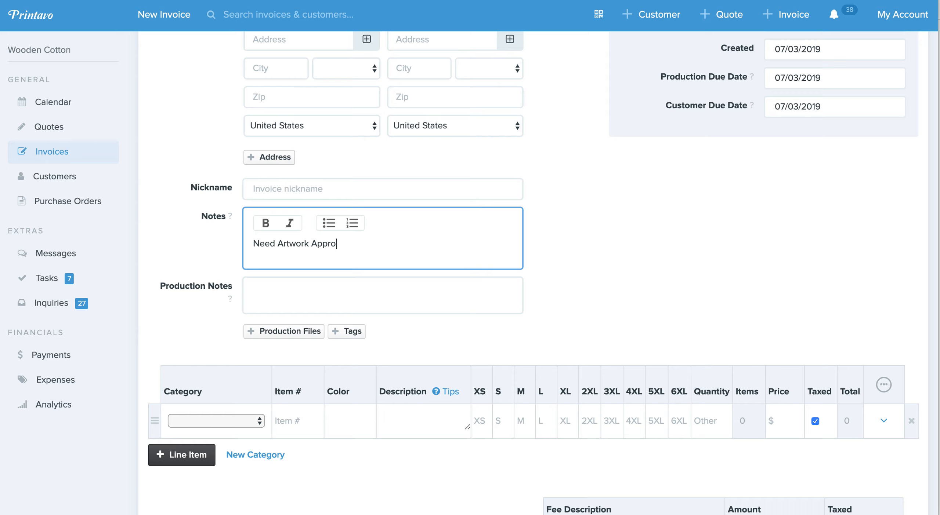
pyautogui.write('val By: June')
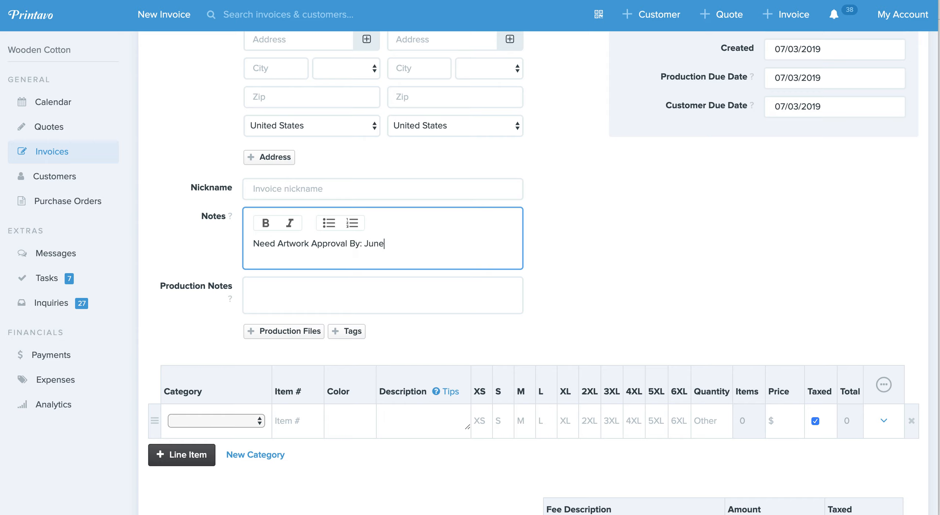
pyautogui.click(265, 223)
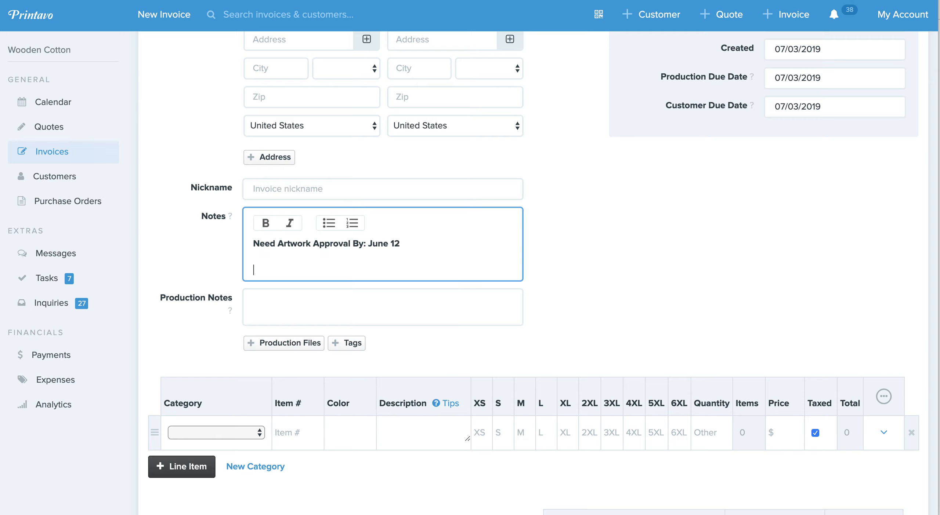
# Step: Add 'Steps to complete your order' and a numbered list starting with 'Item 1'
pyautogui.write('Steps to complete your order')
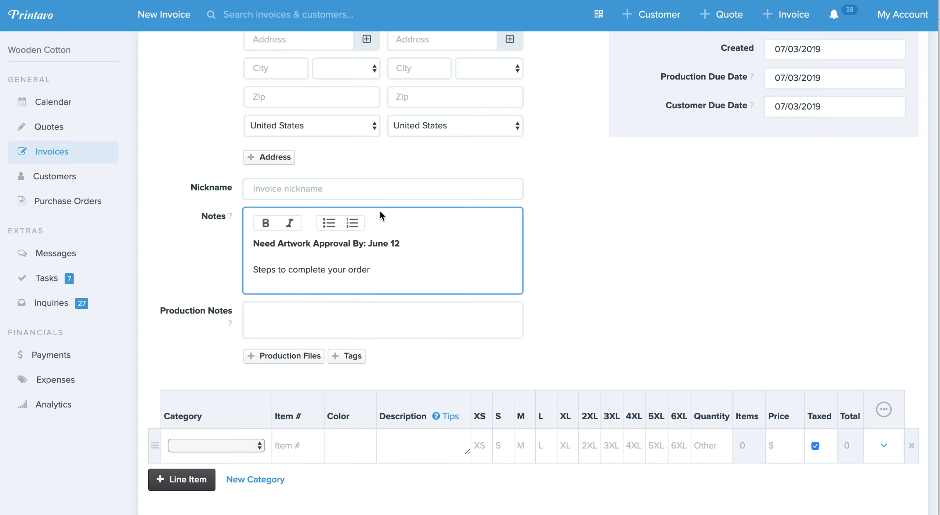
pyautogui.click(353, 223)
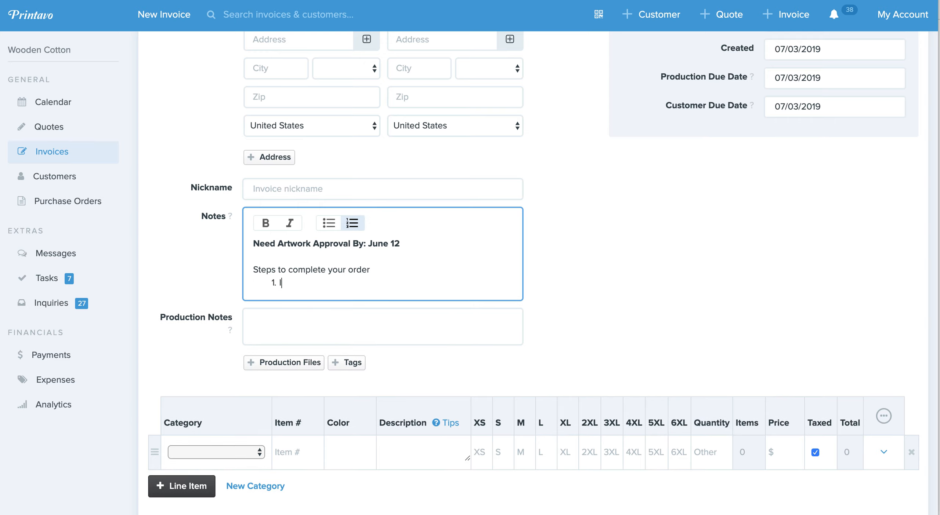
pyautogui.write('Item 1')
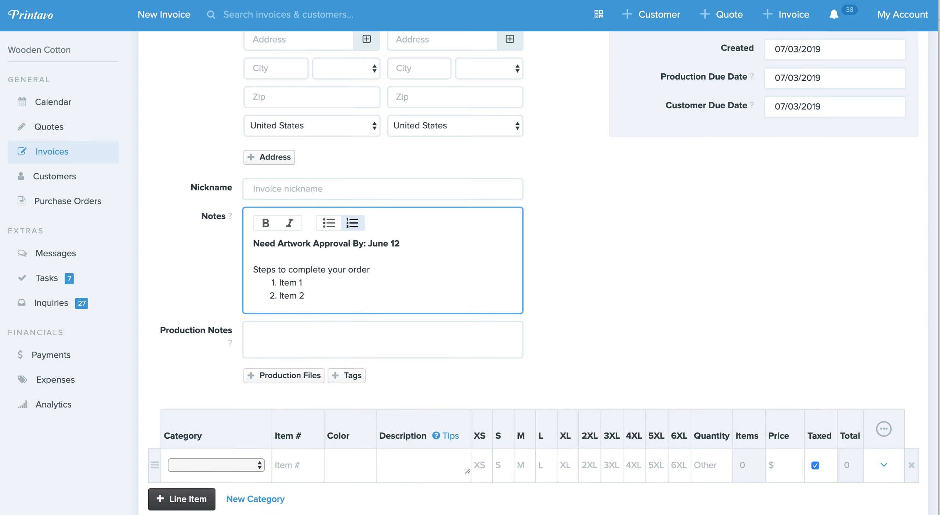
pyautogui.moveTo(539, 286)
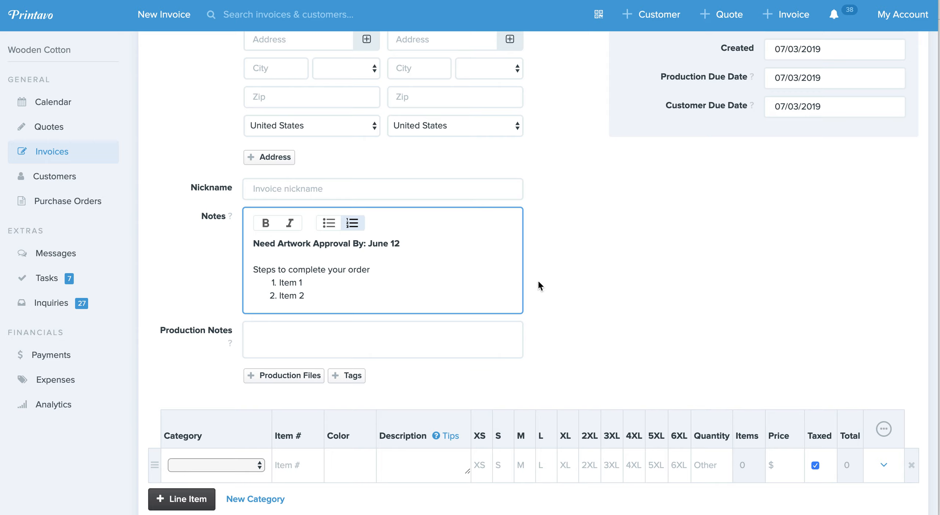
pyautogui.moveTo(551, 297)
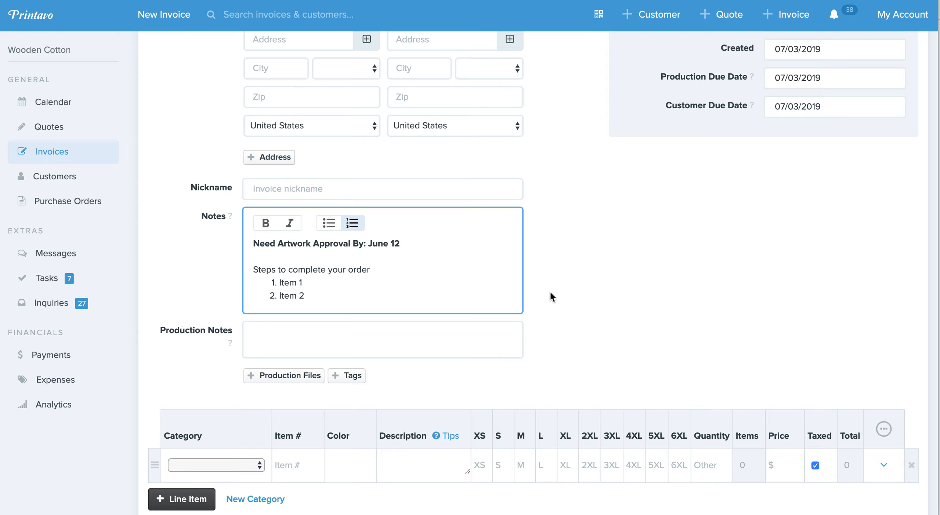